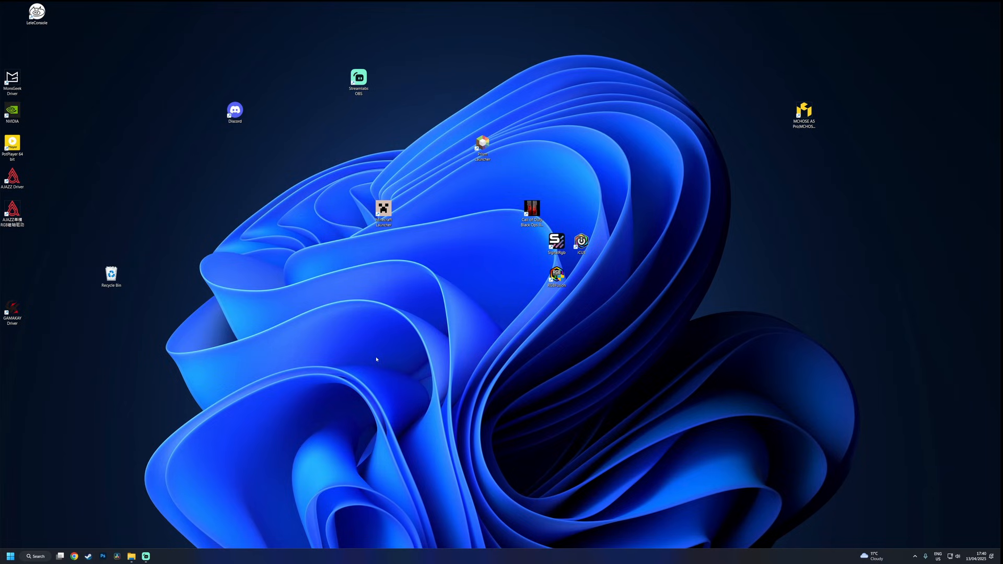
# Dismiss the Recycle Bin context menu and the Start menu without changing anything
pyautogui.rightClick(110, 275)
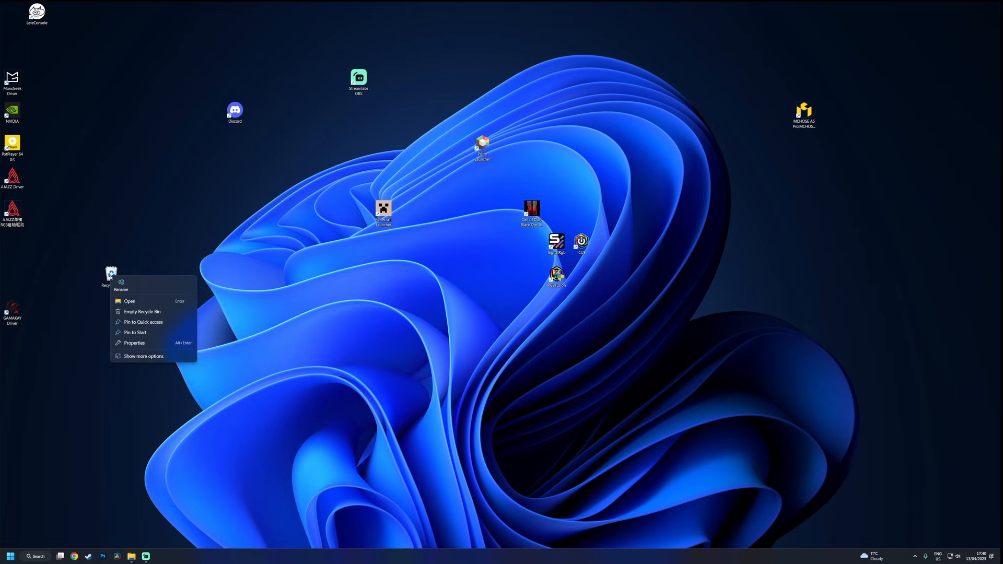
pyautogui.click(92, 411)
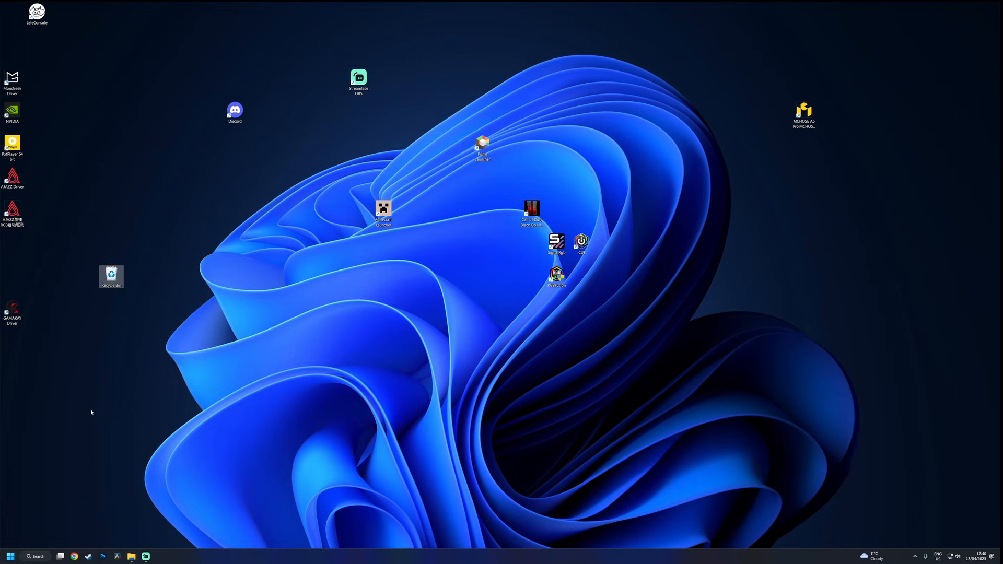
pyautogui.click(9, 555)
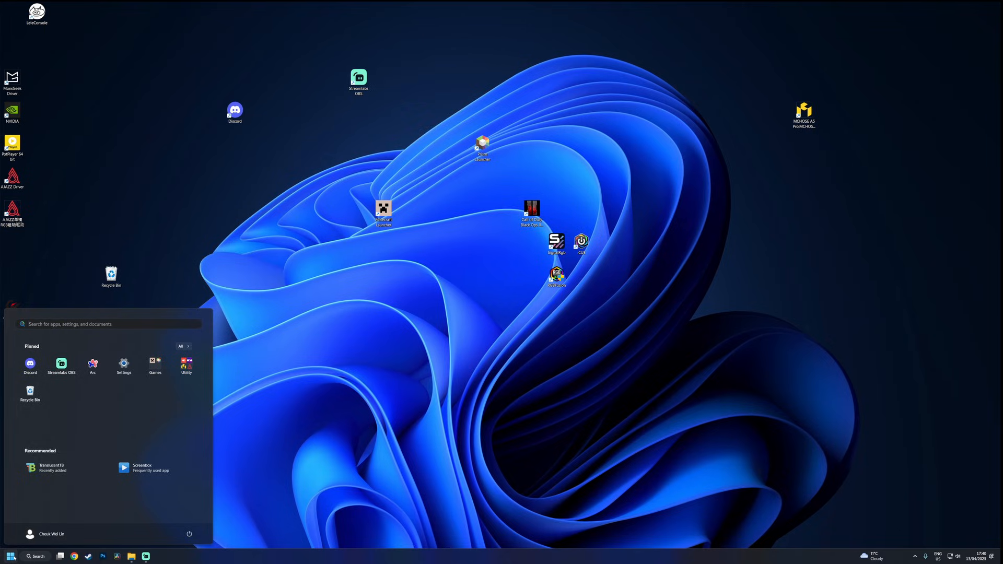
# Untick Show desktop icons in the desktop View menu so only wallpaper and taskbar remain
pyautogui.rightClick(259, 332)
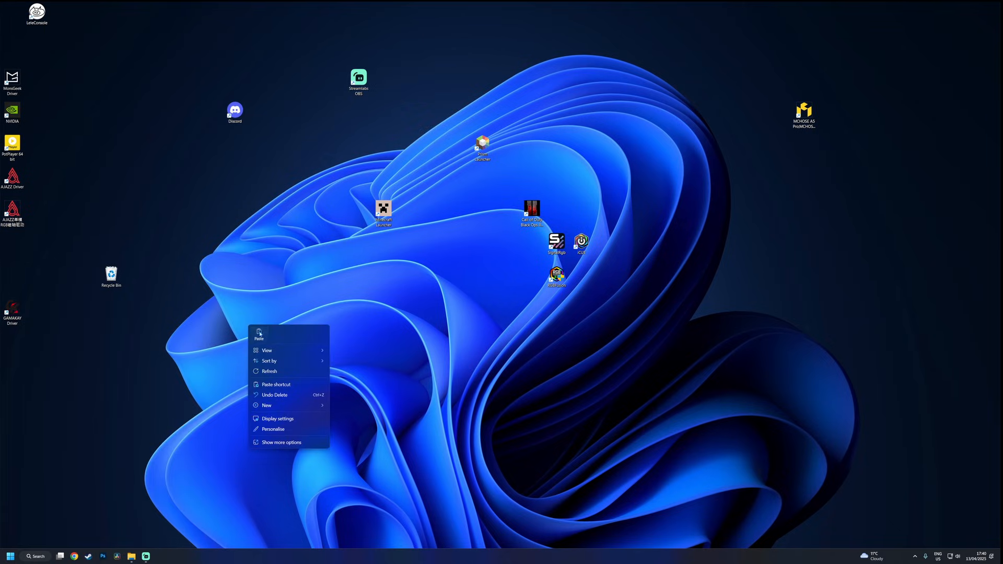
pyautogui.click(267, 350)
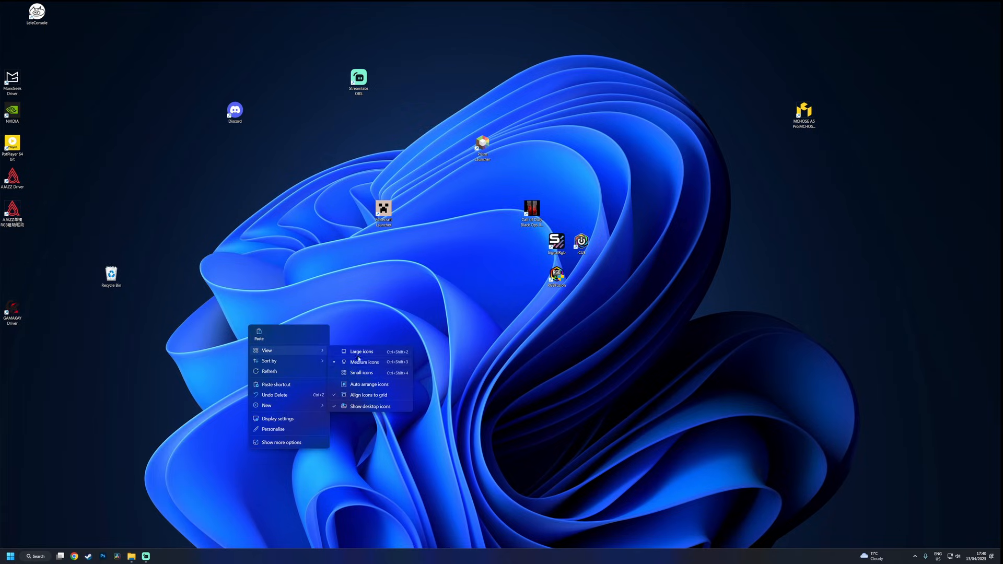
pyautogui.click(370, 407)
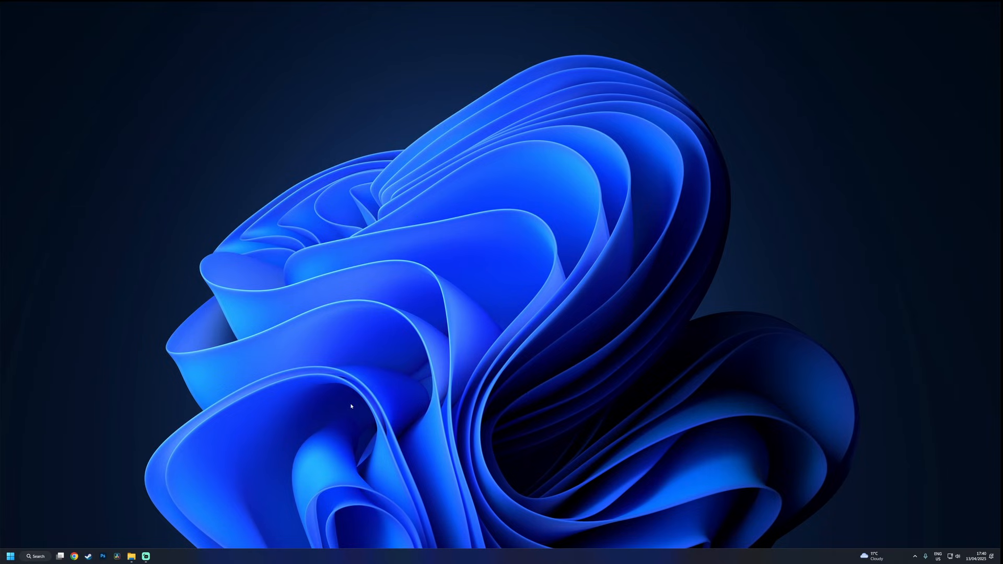
pyautogui.click(11, 556)
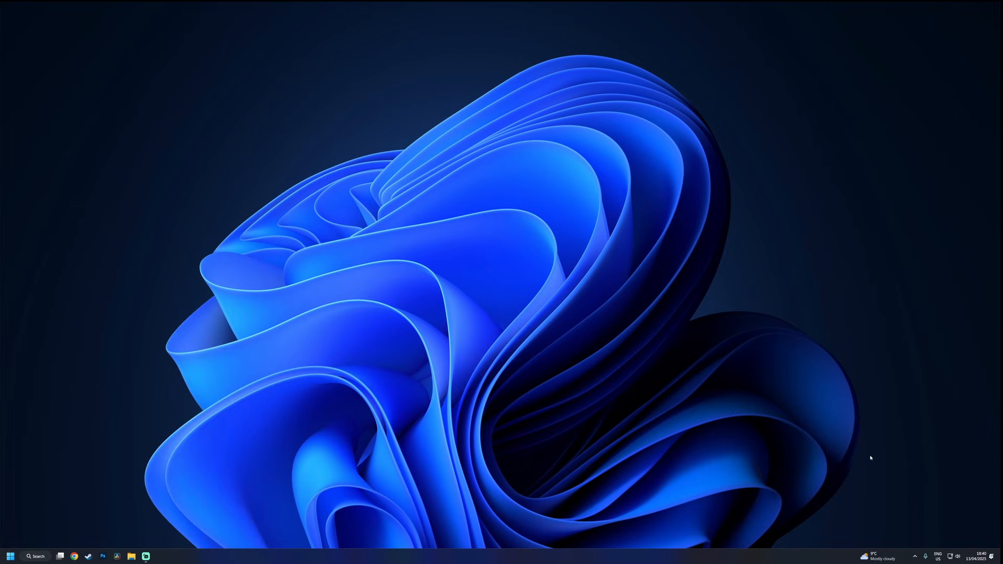
pyautogui.moveTo(621, 516)
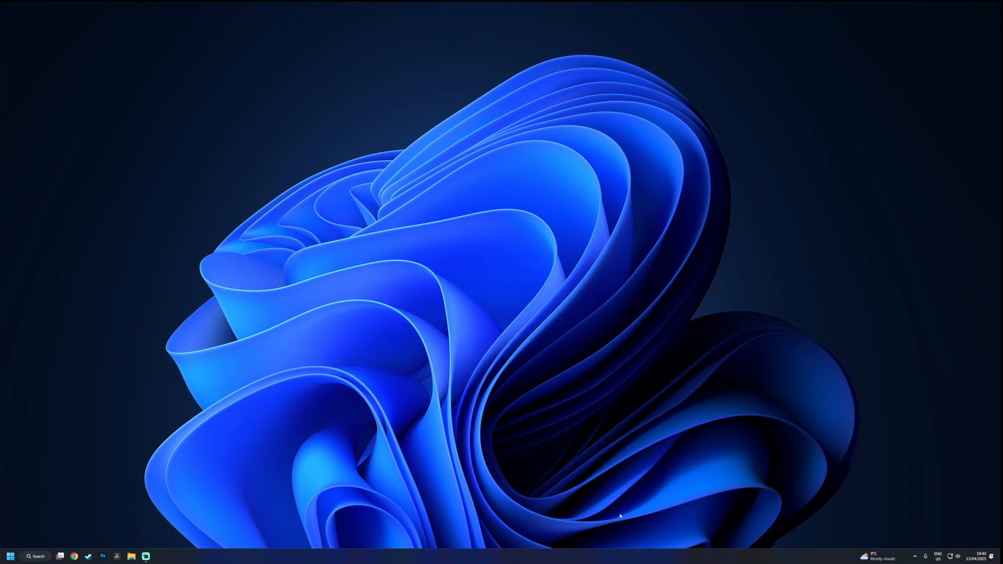
pyautogui.moveTo(540, 542)
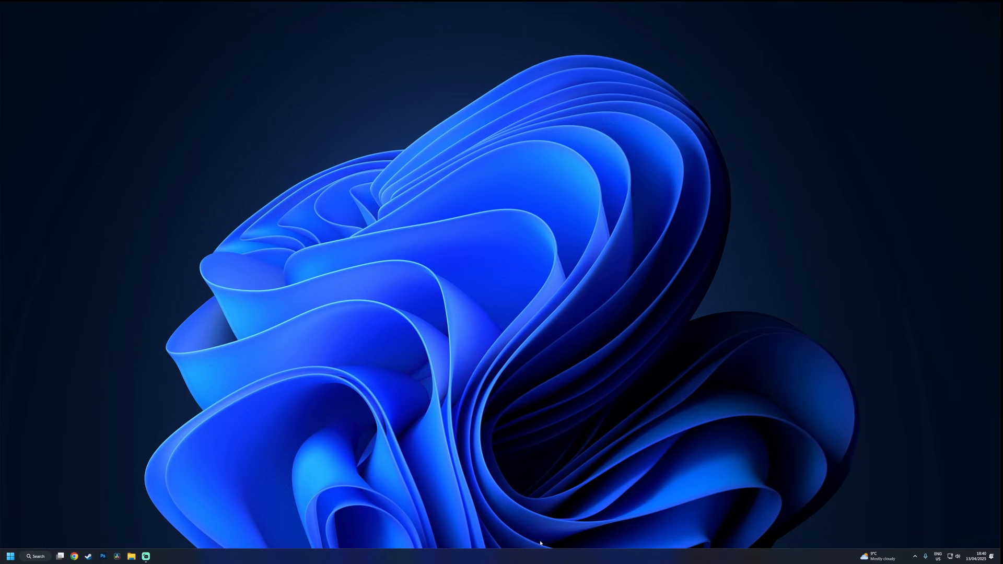
# In Taskbar settings, hide Search and turn off Task view
pyautogui.click(161, 556)
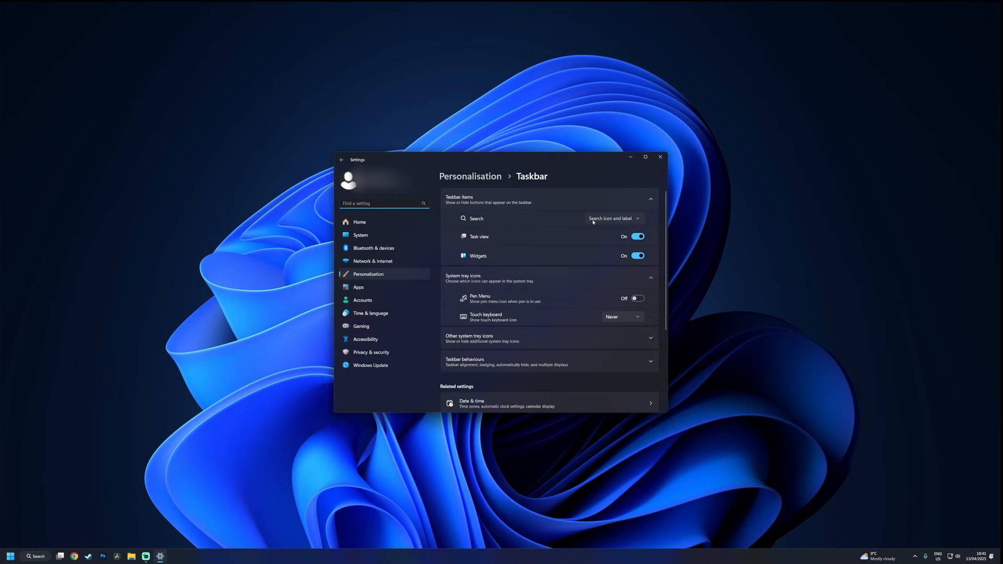
pyautogui.click(635, 236)
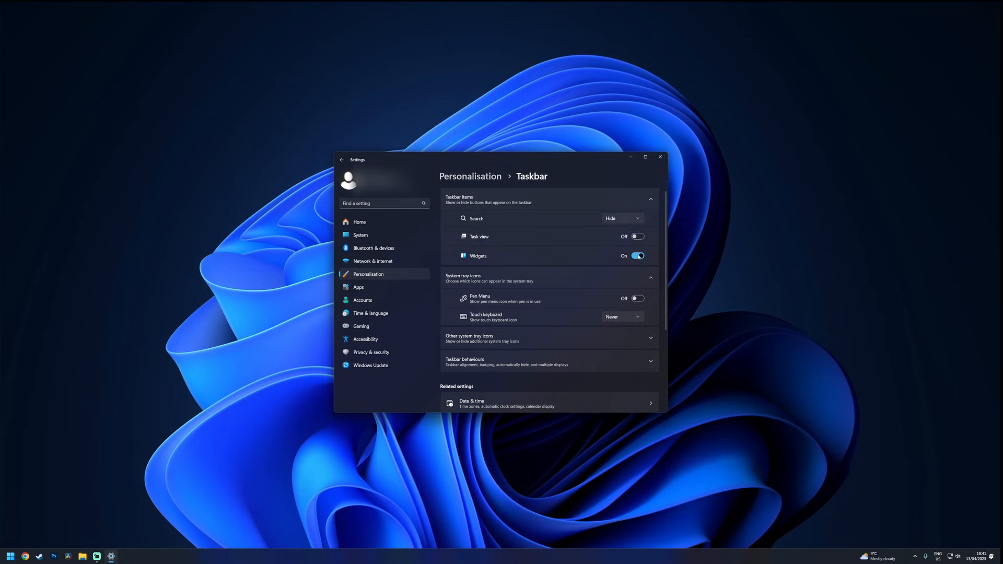
pyautogui.scroll(-3)
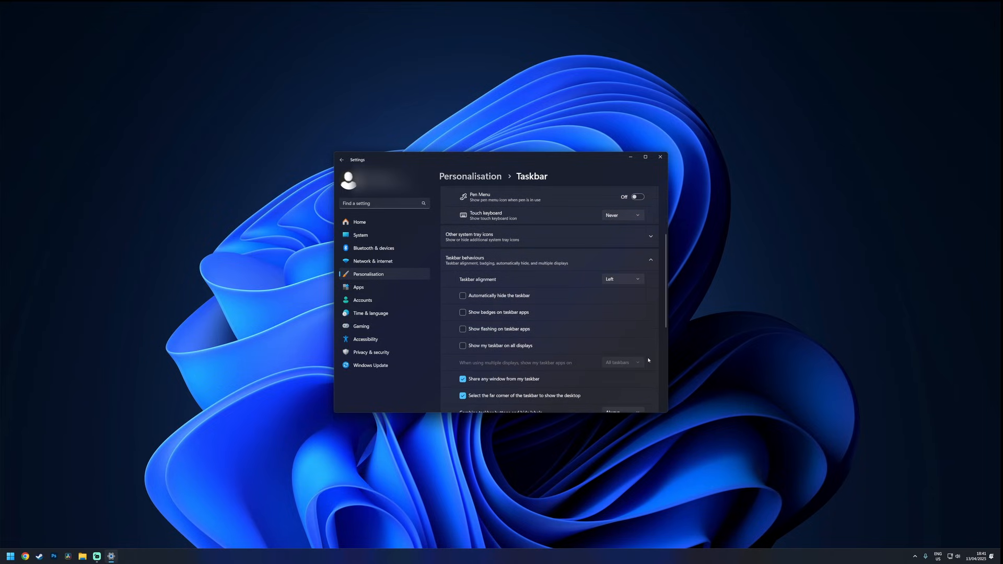
# Set Taskbar alignment to Centre under Taskbar behaviours and close Settings
pyautogui.click(621, 279)
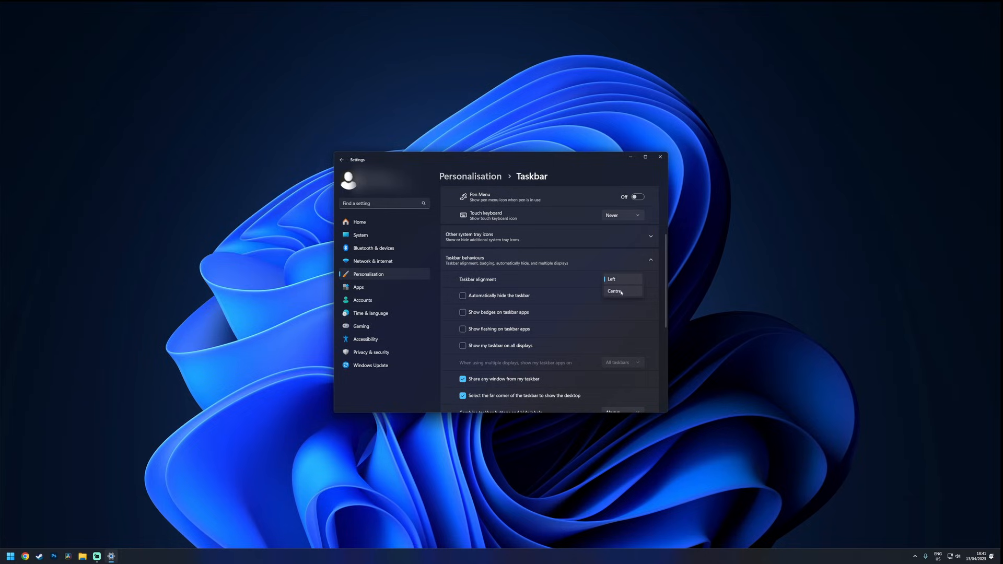
pyautogui.click(616, 292)
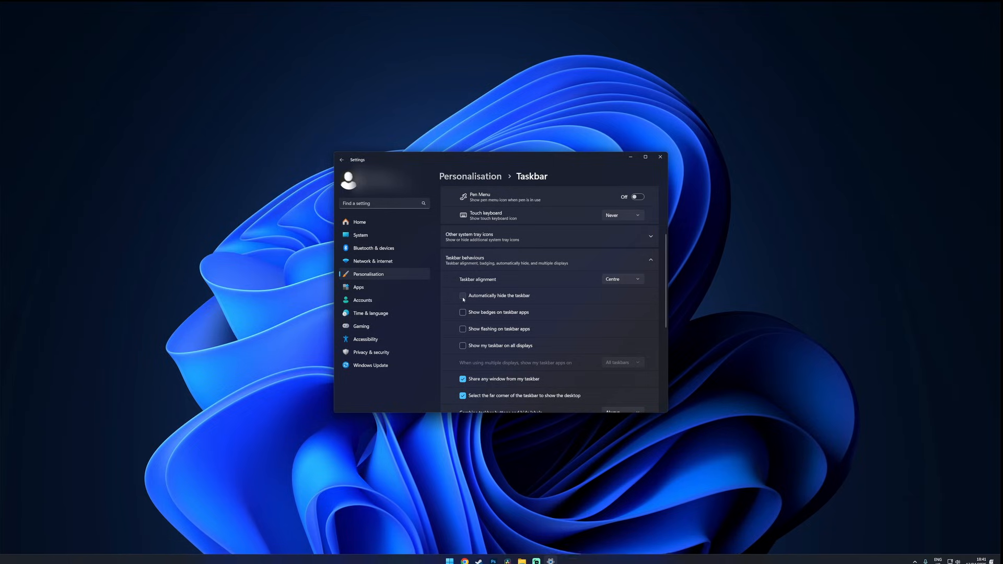
pyautogui.click(660, 157)
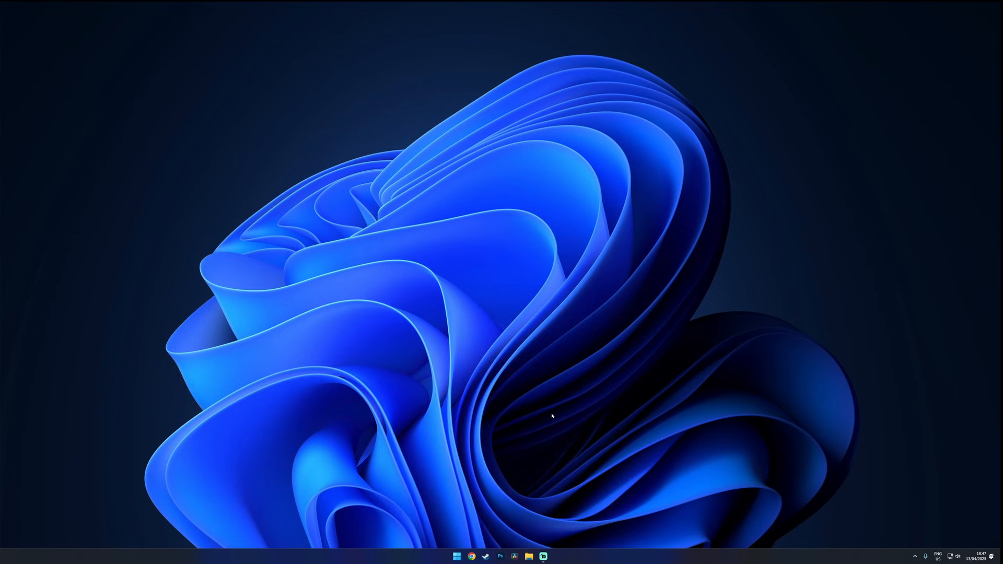
# Search Microsoft Store for 'translucent', install TranslucentTB and close the Store
pyautogui.click(551, 556)
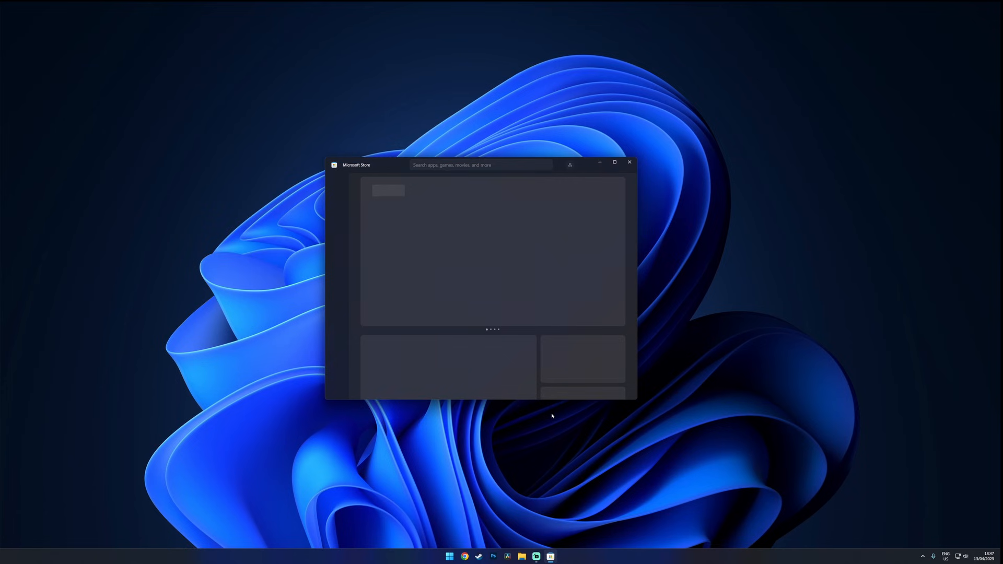
pyautogui.write('translucent')
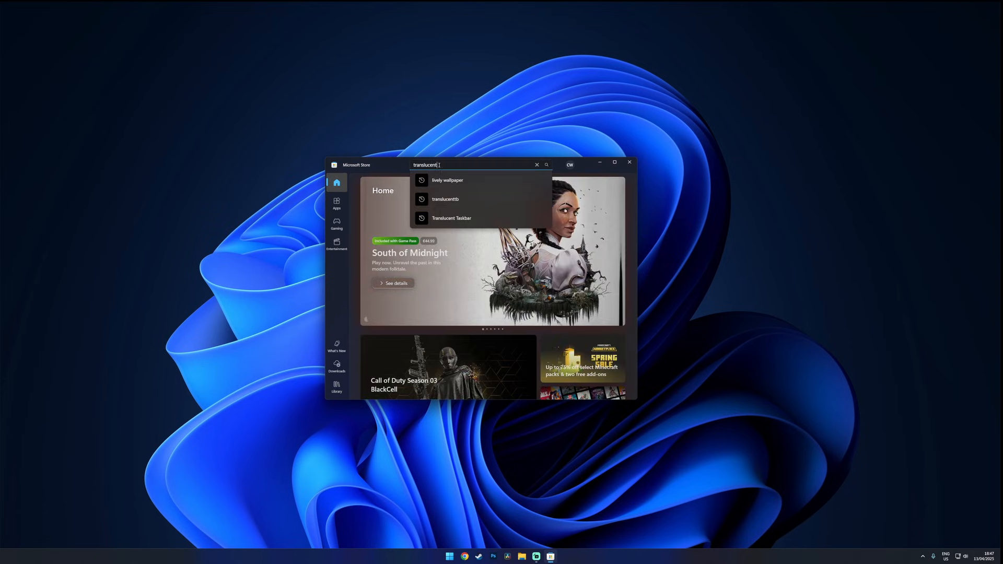
pyautogui.click(446, 198)
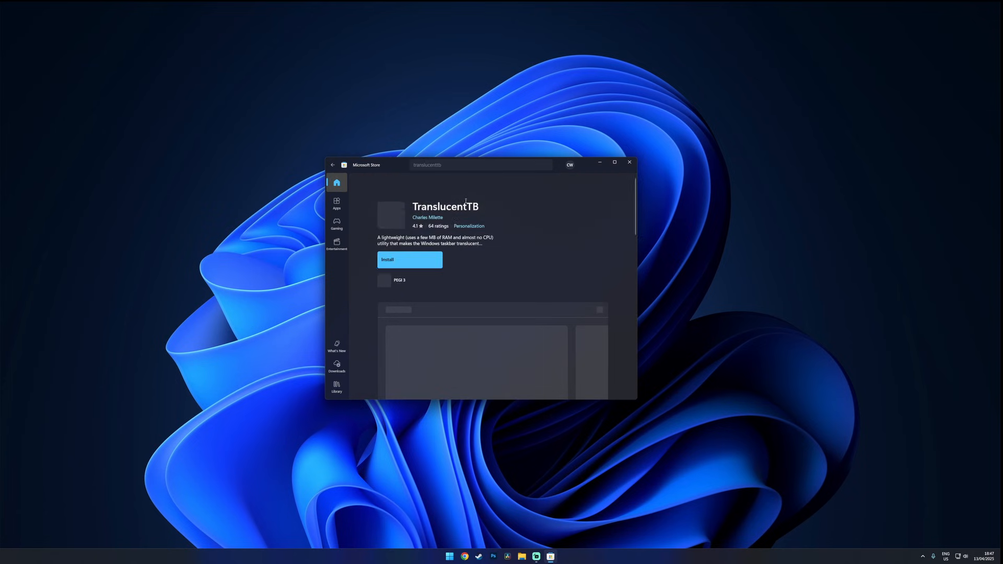
pyautogui.click(410, 260)
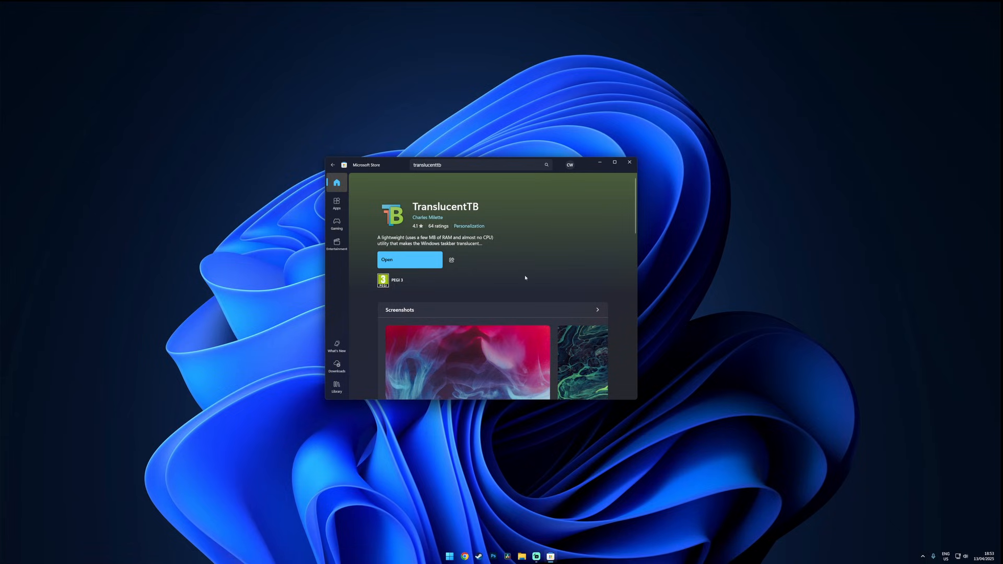
pyautogui.moveTo(629, 163)
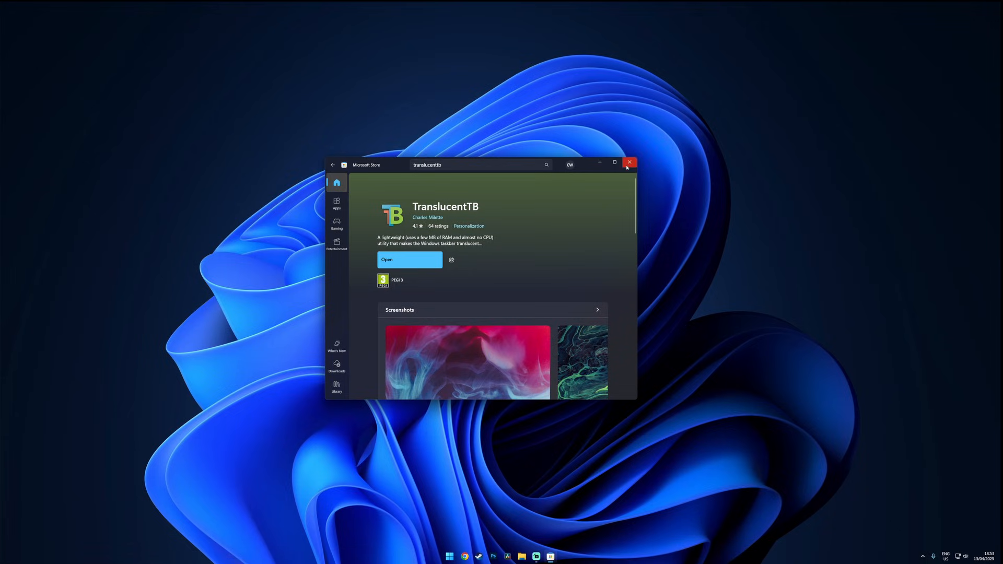
pyautogui.click(629, 163)
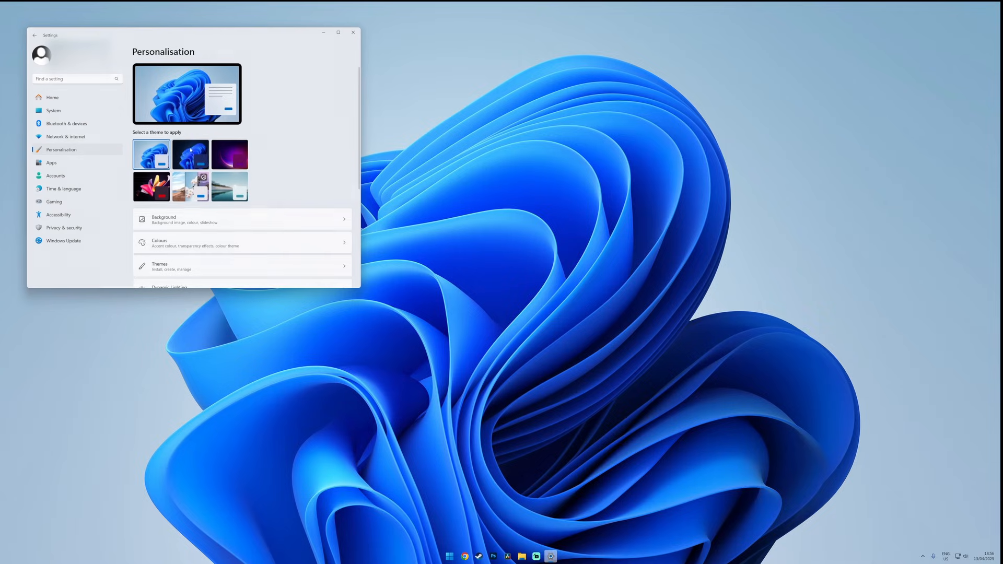
# Try the purple glow theme, then apply the colourful flower theme in Personalisation
pyautogui.click(228, 154)
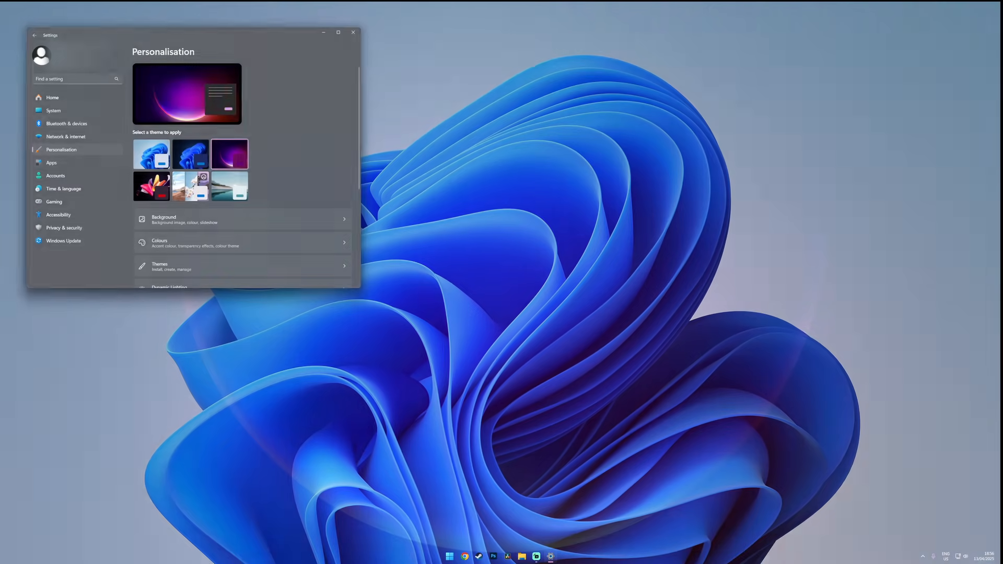
pyautogui.click(152, 186)
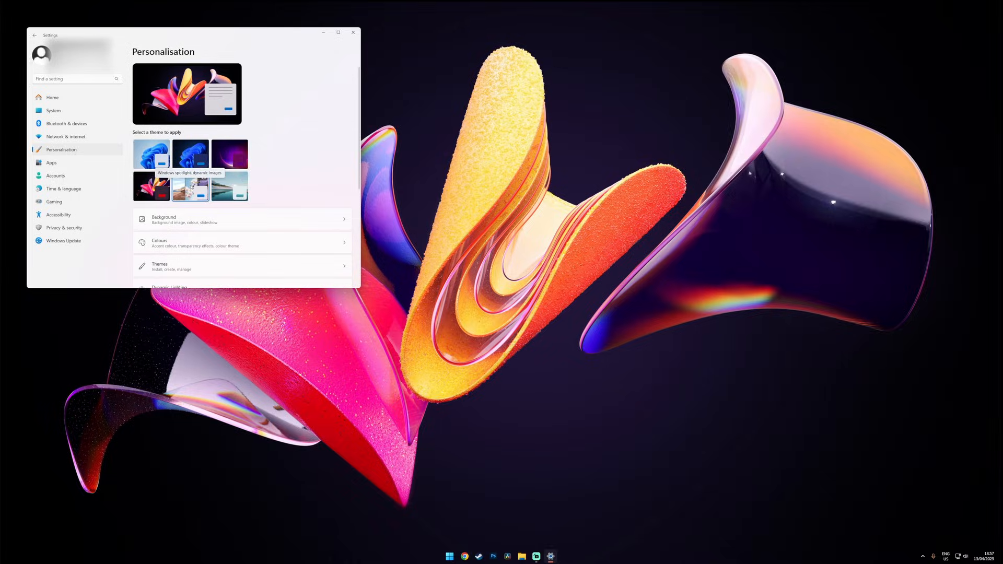
pyautogui.click(152, 154)
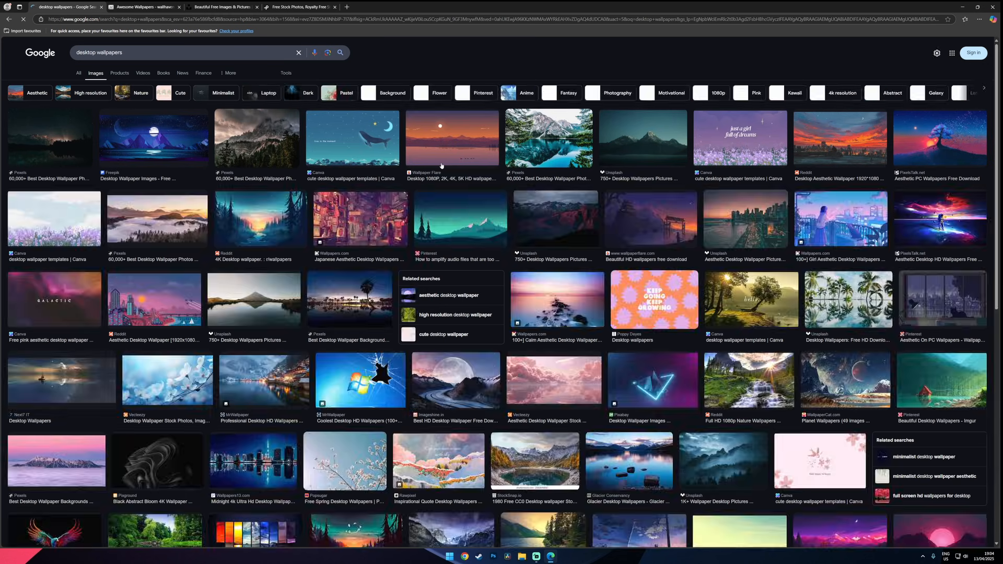
# Glance at the Unsplash homepage, then browse the Google desktop wallpaper image results
pyautogui.click(221, 7)
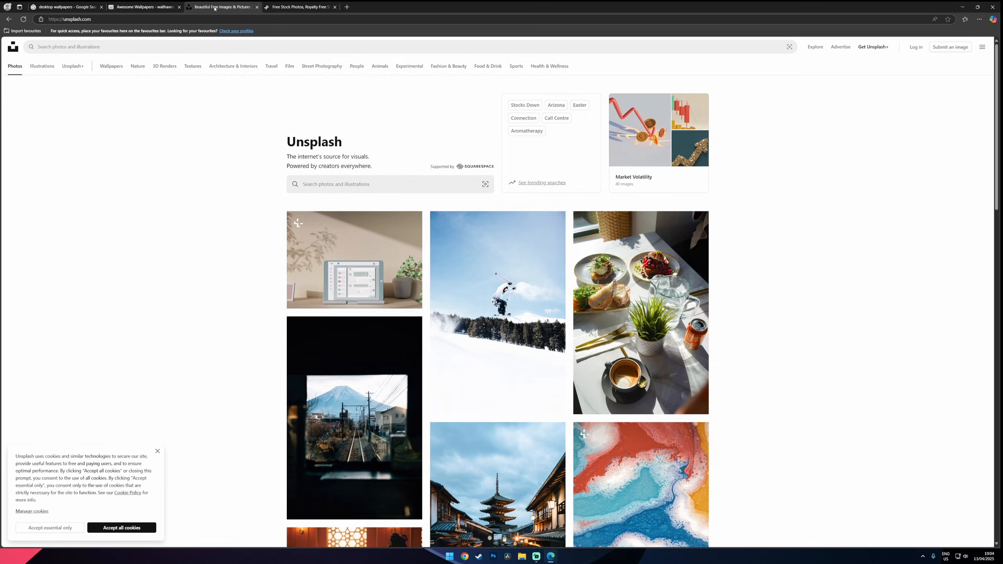
pyautogui.click(67, 7)
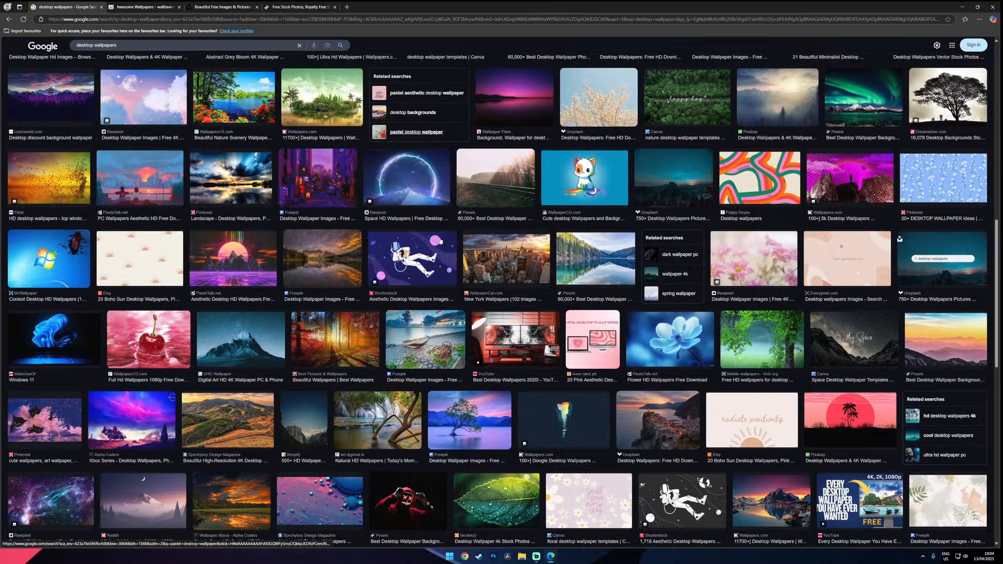
pyautogui.scroll(-3)
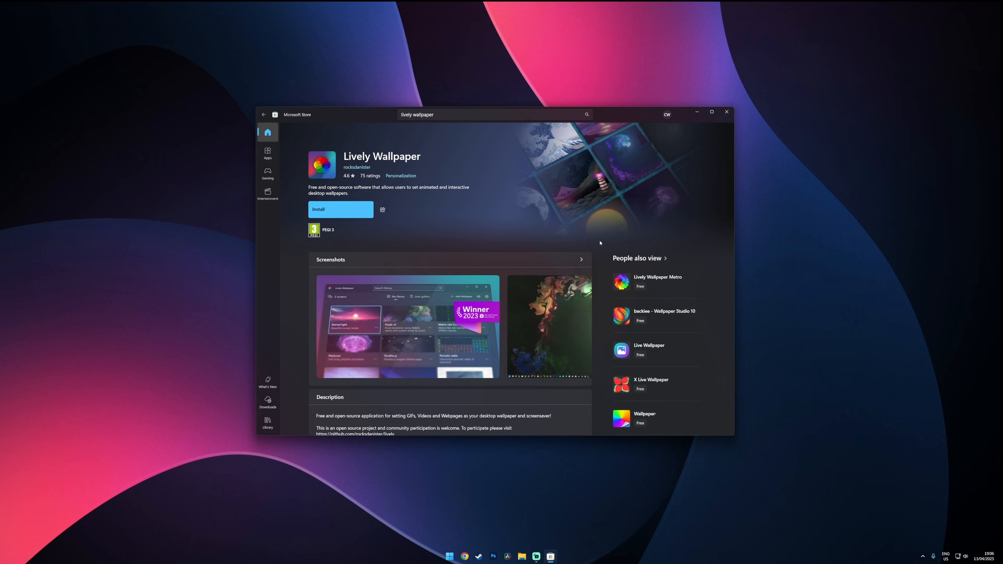
# Install and open Lively Wallpaper, then bring up Wallpaper Engine's Workshop wallpapers
pyautogui.click(340, 209)
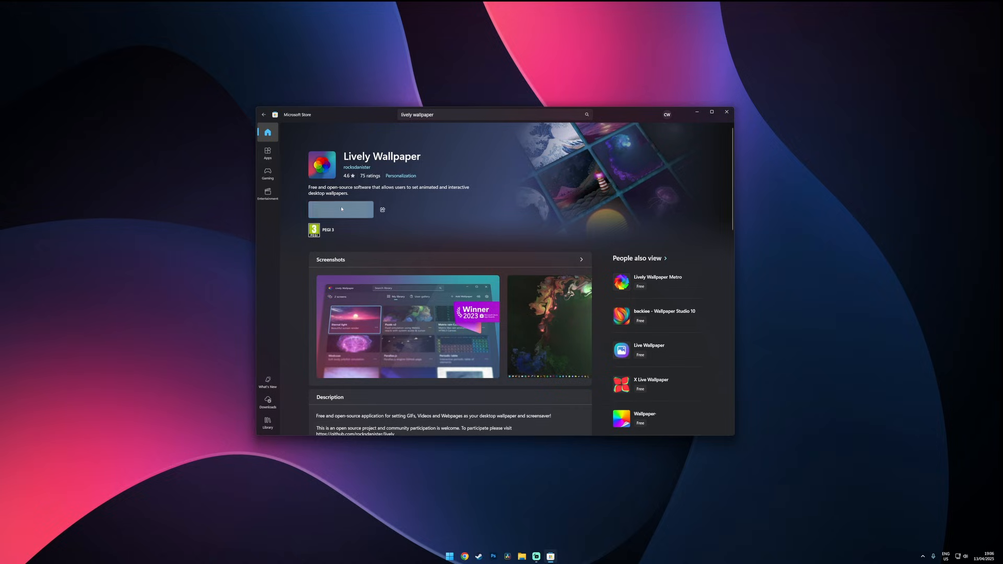
pyautogui.click(340, 210)
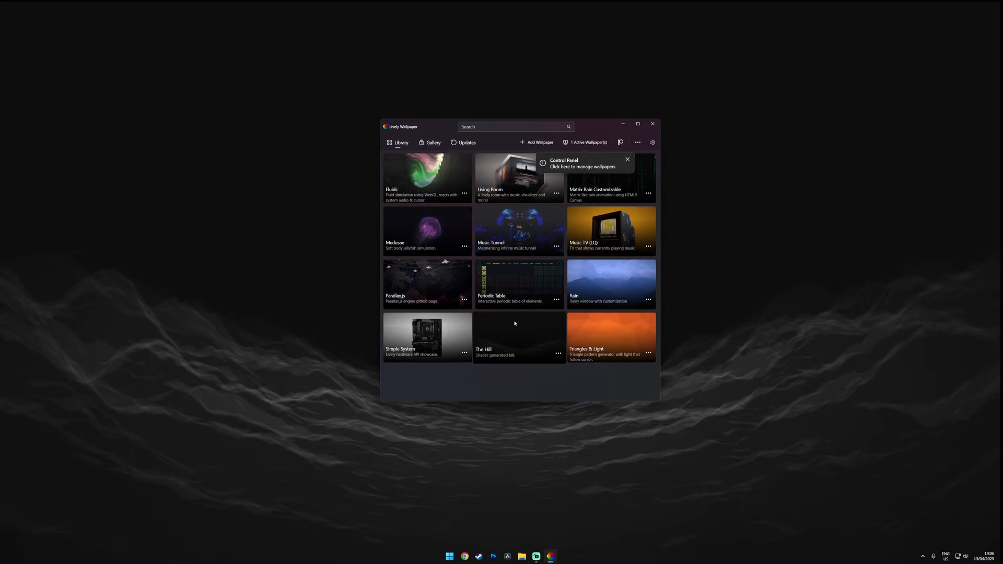
pyautogui.click(539, 142)
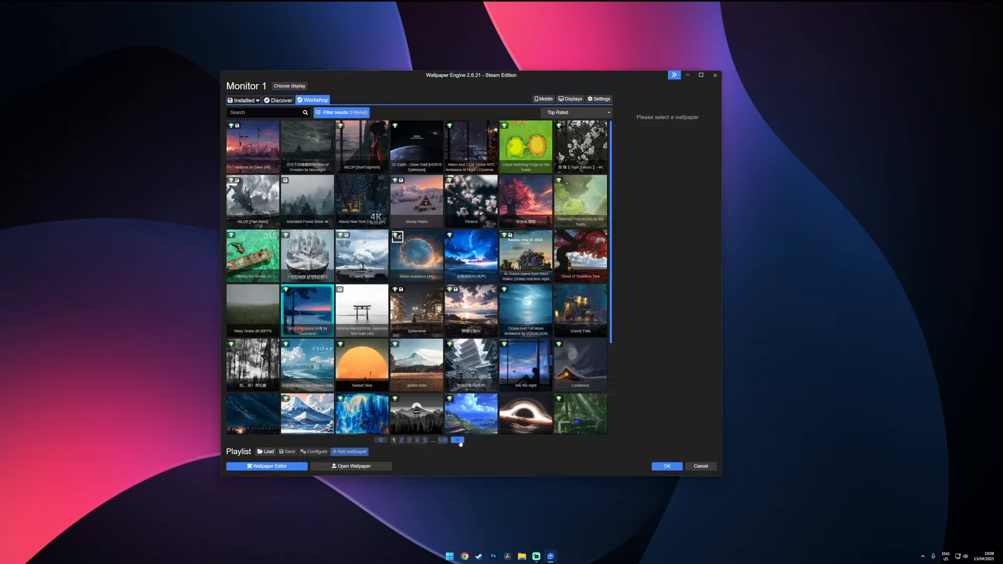
# Page ahead through Workshop results, then return to the Installed wallpapers list
pyautogui.click(380, 440)
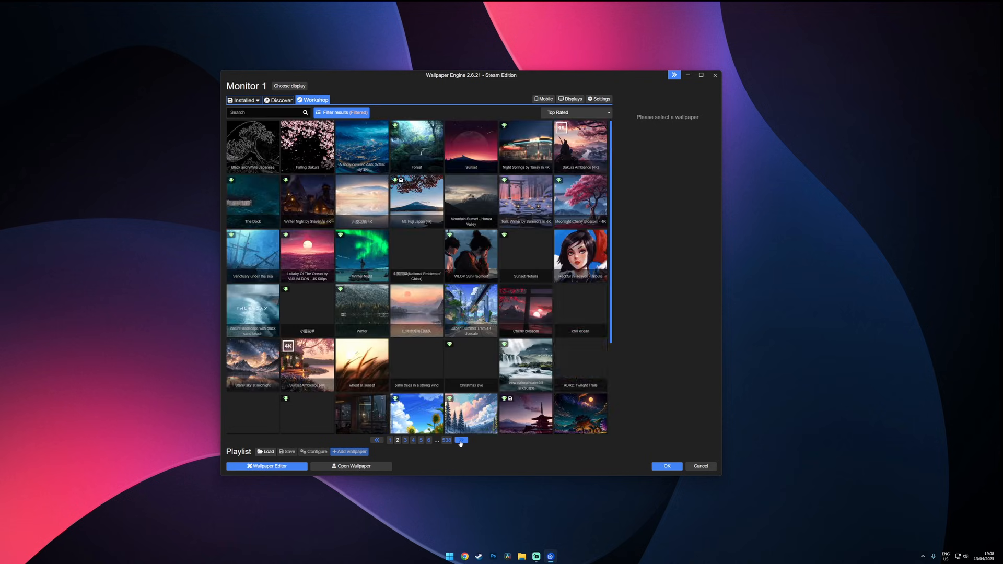
pyautogui.click(460, 440)
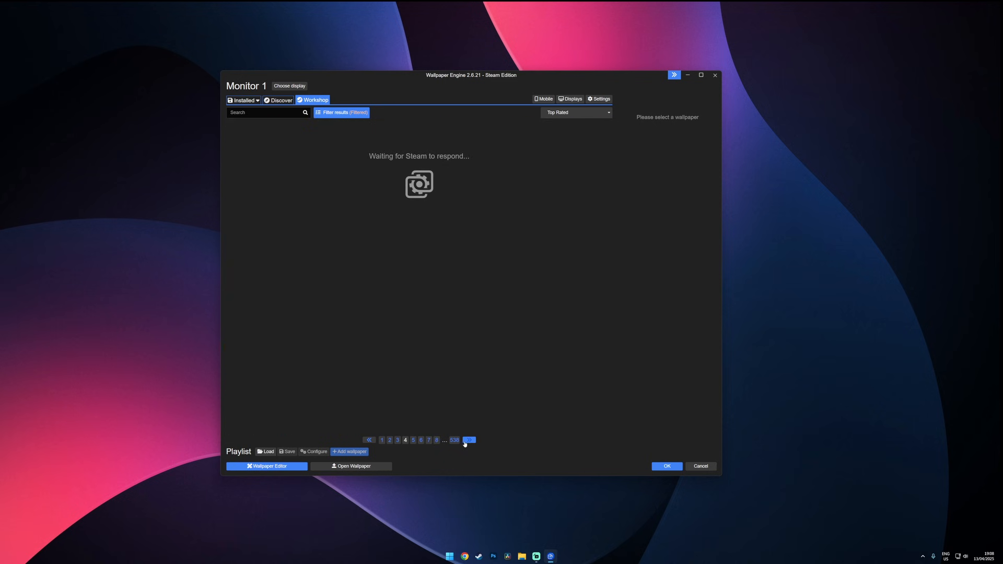
pyautogui.click(242, 100)
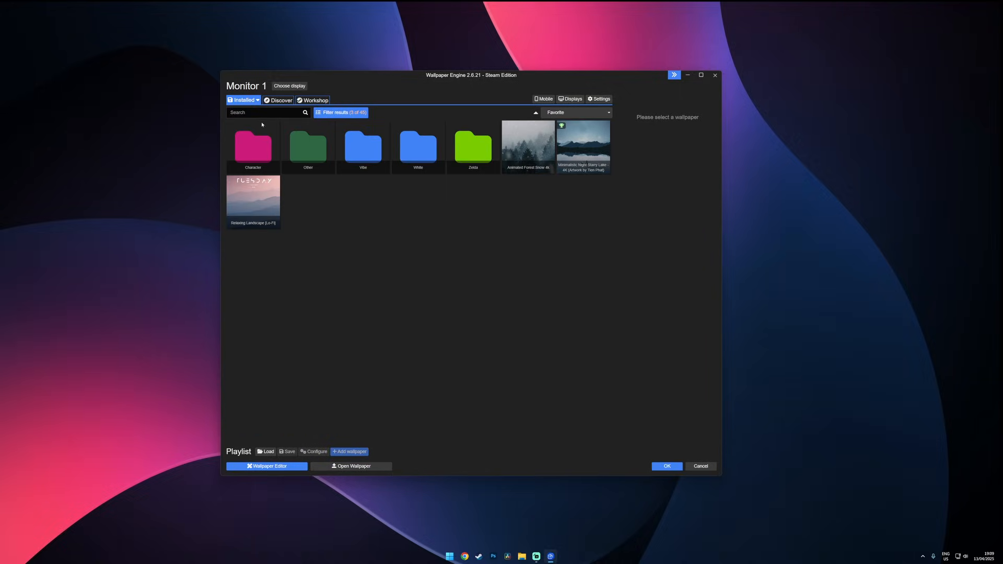
# Apply Minimalistic Night Starry Lake, preview it on the desktop and check the Performance settings
pyautogui.click(582, 146)
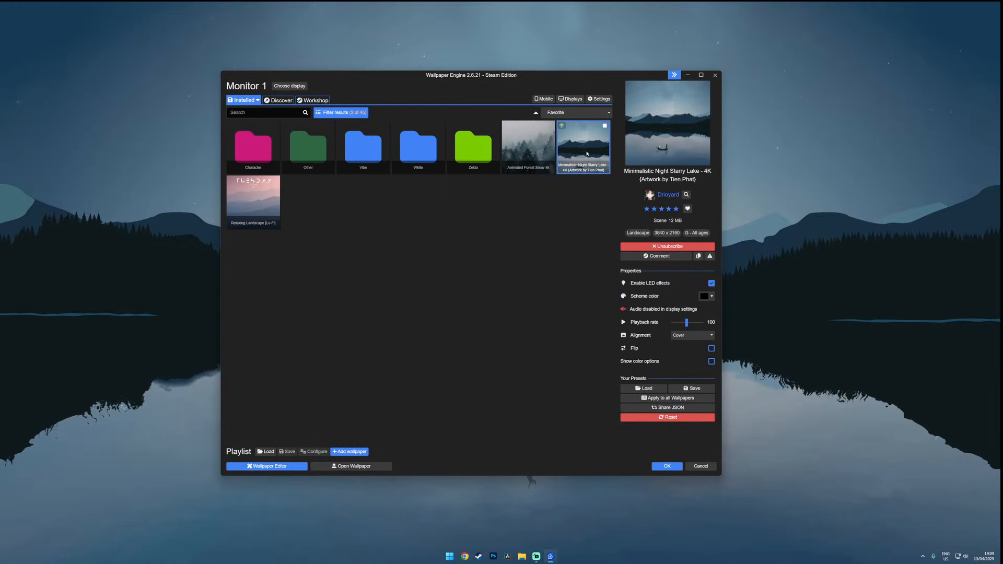
pyautogui.click(666, 466)
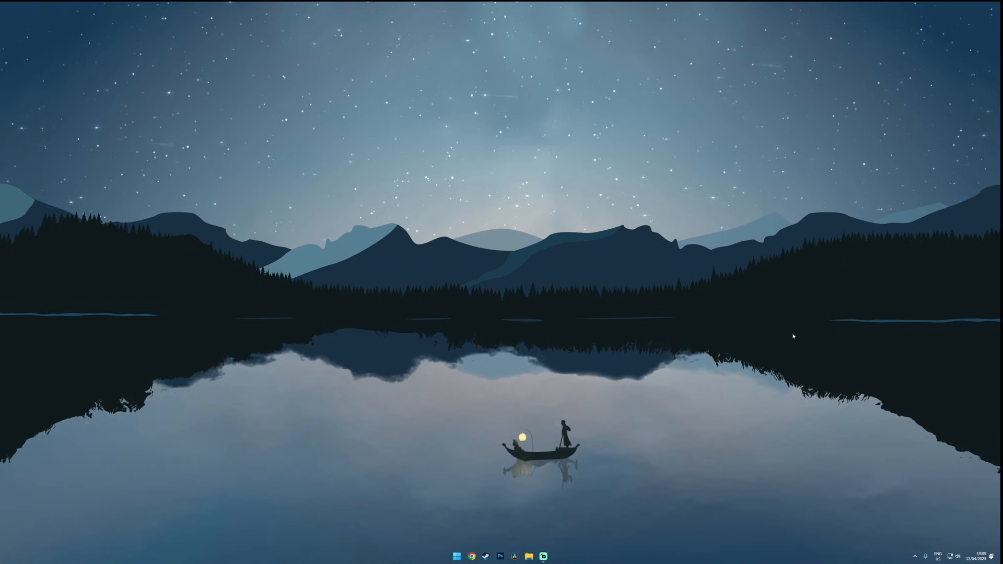
pyautogui.click(543, 556)
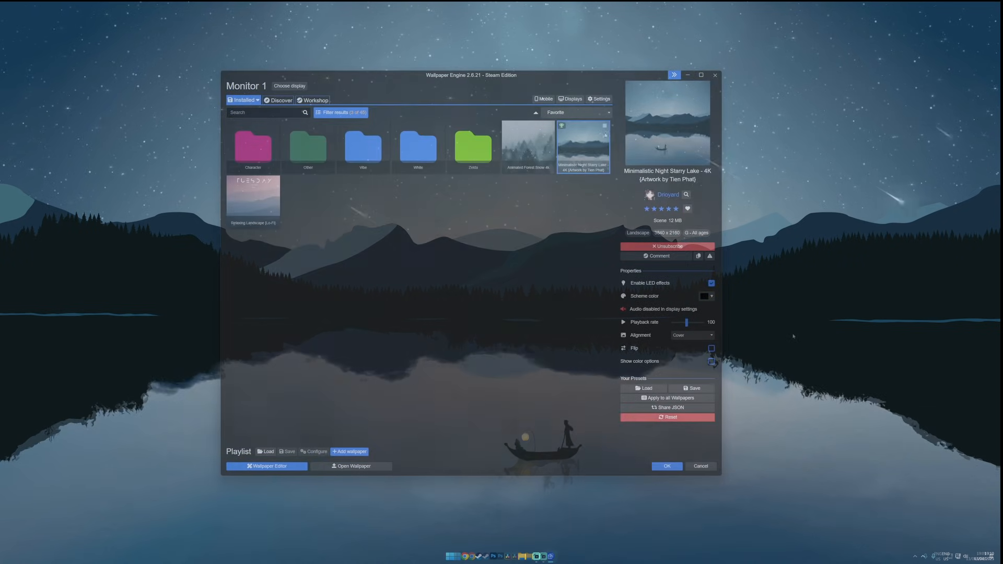
pyautogui.click(600, 98)
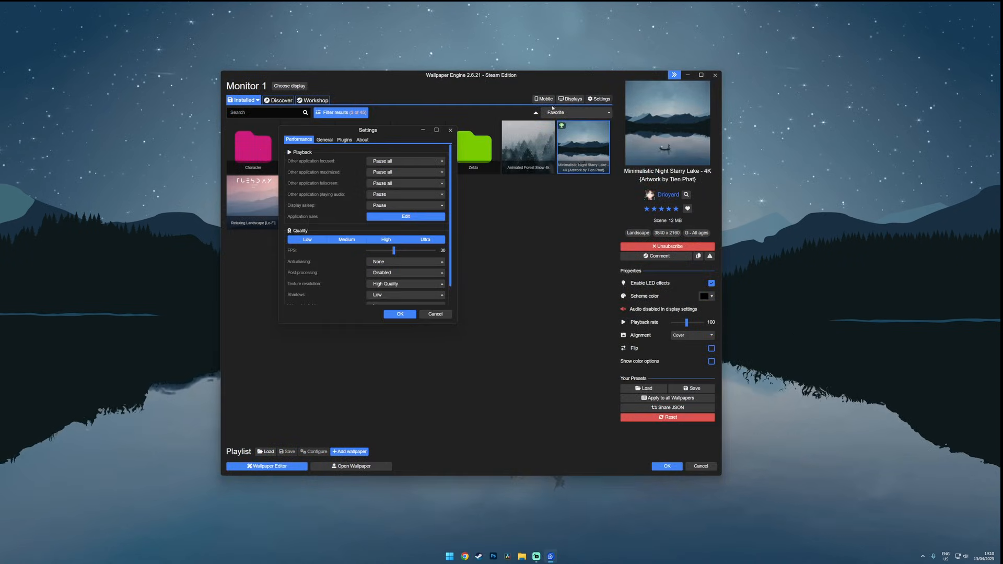
pyautogui.click(324, 139)
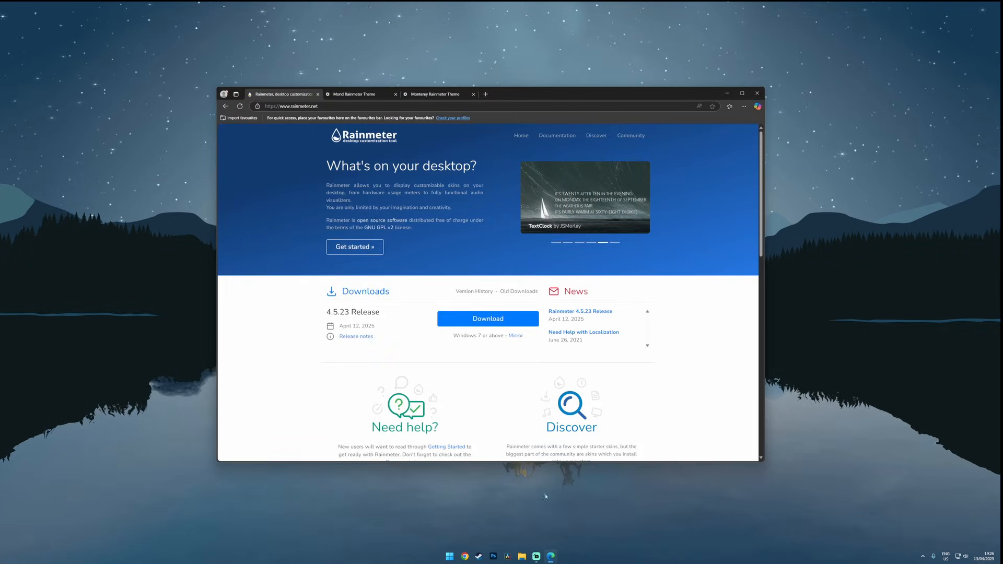
# Run the downloaded Rainmeter 4.5.23 installer and unload the default illustro skins
pyautogui.click(292, 106)
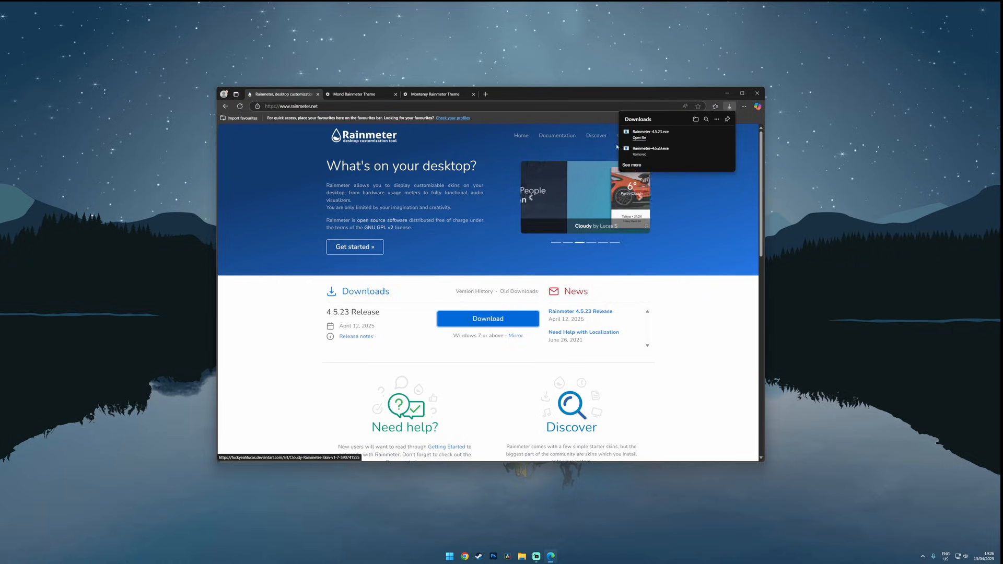
pyautogui.click(637, 138)
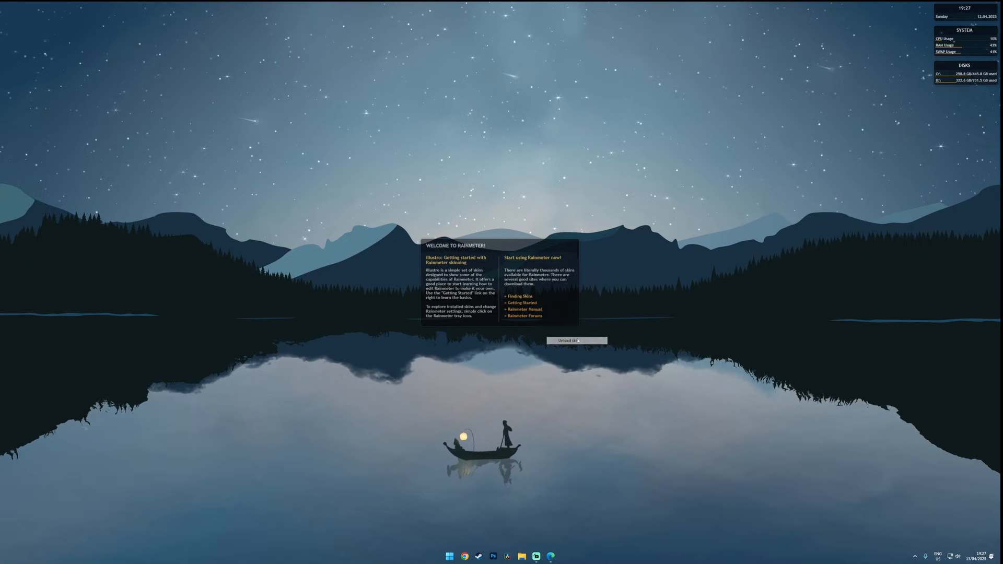
pyautogui.rightClick(965, 44)
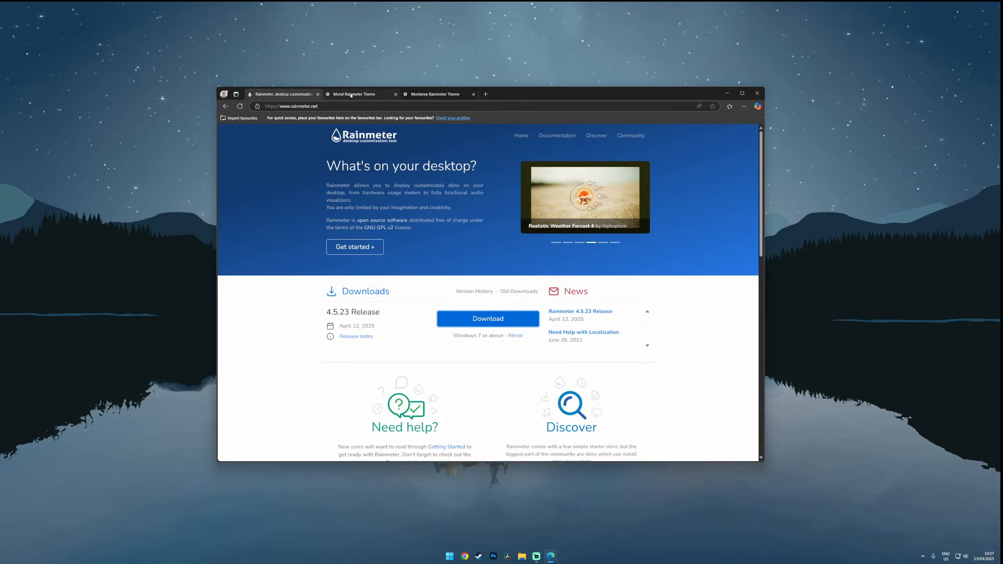
# Download the Mond .rmskin from its VisualSkins page and install it in Rainmeter
pyautogui.click(355, 94)
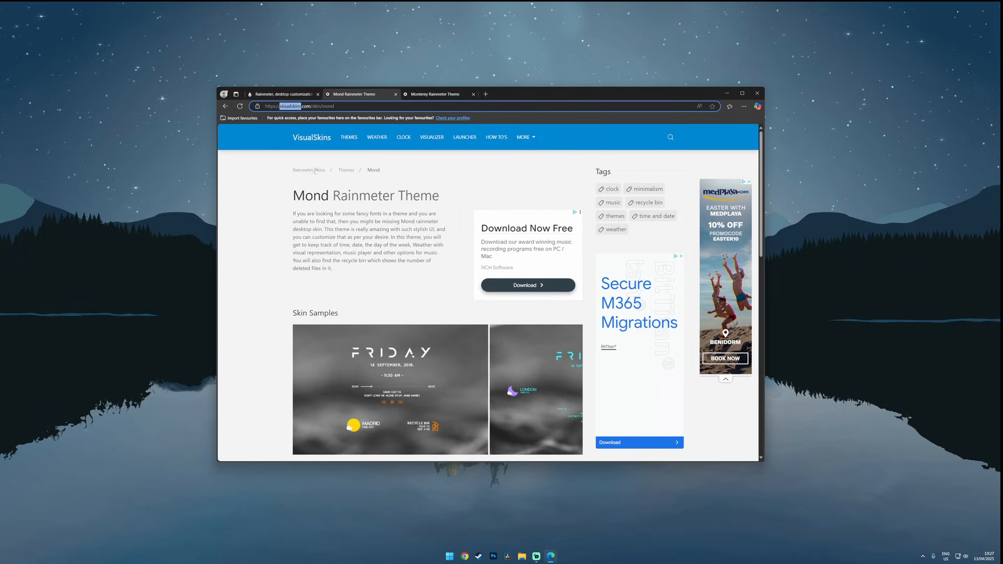
pyautogui.scroll(-3)
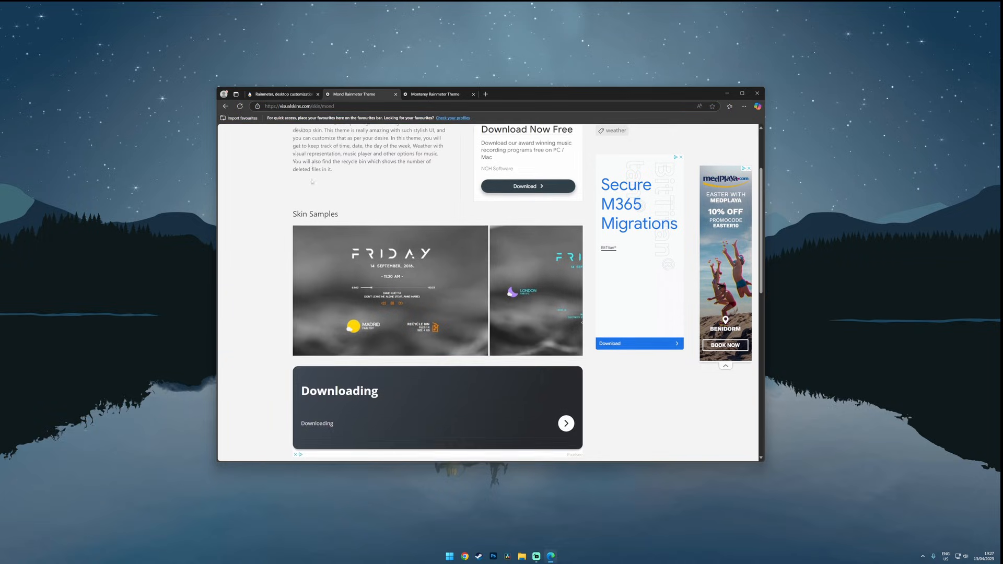
pyautogui.scroll(-3)
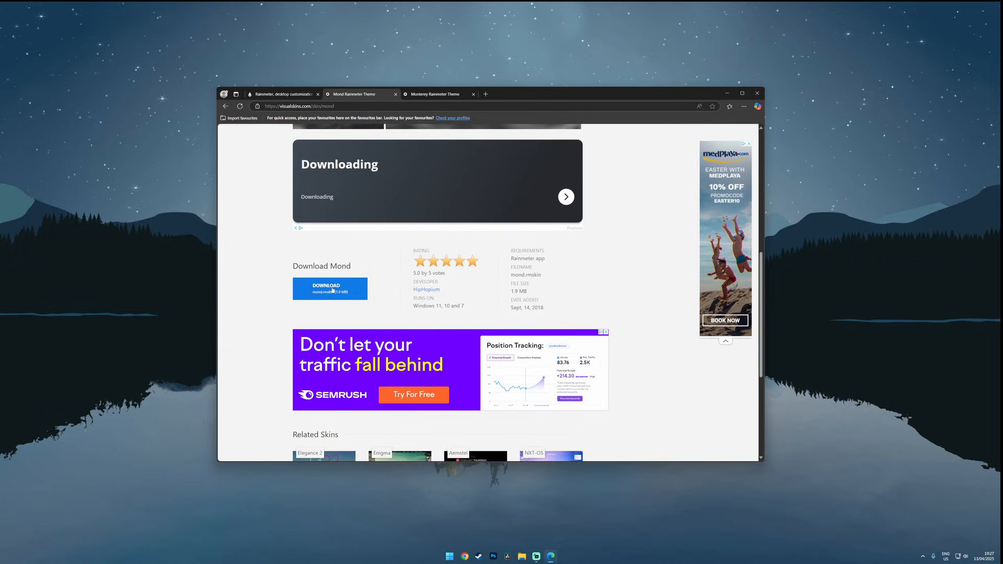
pyautogui.click(636, 138)
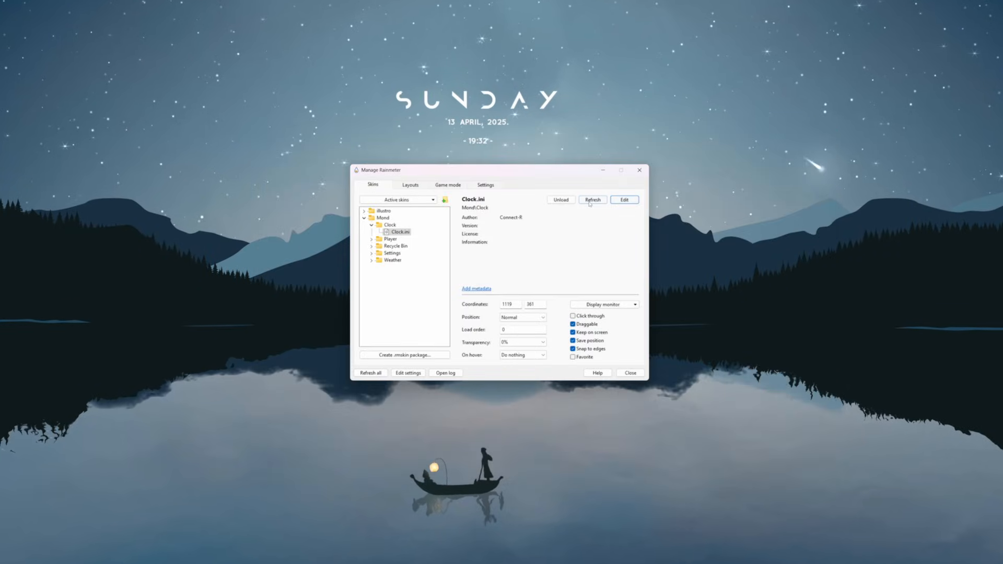
# Unload the Mond date/time skin so only the large SUNDAY remains, and close Manage Rainmeter
pyautogui.click(592, 199)
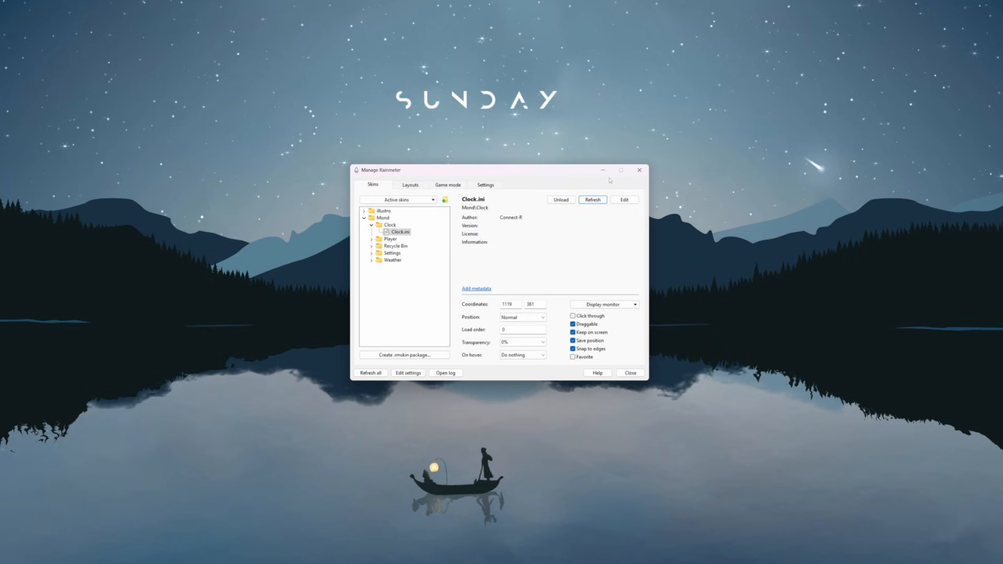
pyautogui.click(624, 199)
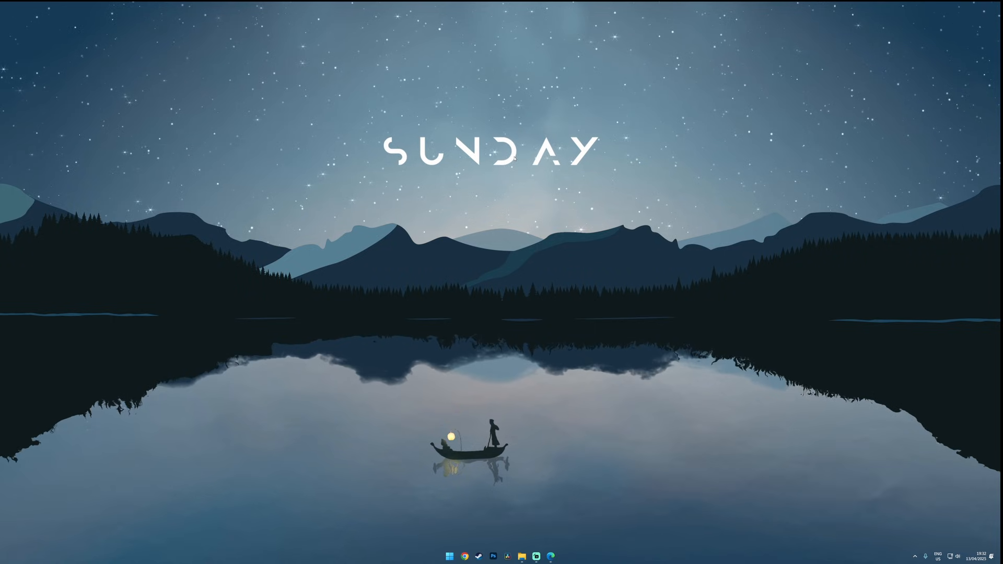
# Download the Monterey Rainmeter Theme from VisualSkins and install its .rmskin from Downloads
pyautogui.click(464, 555)
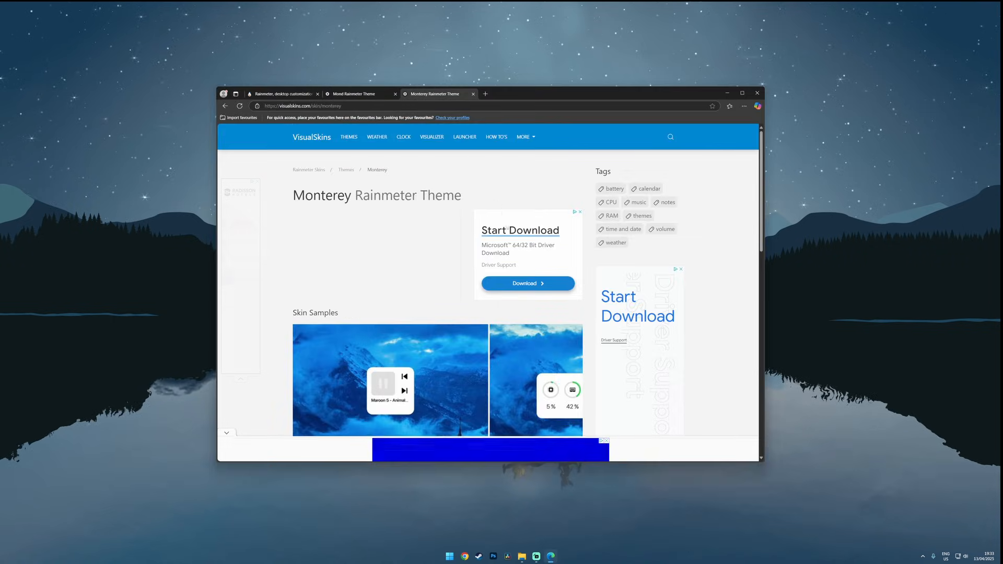
pyautogui.scroll(-3)
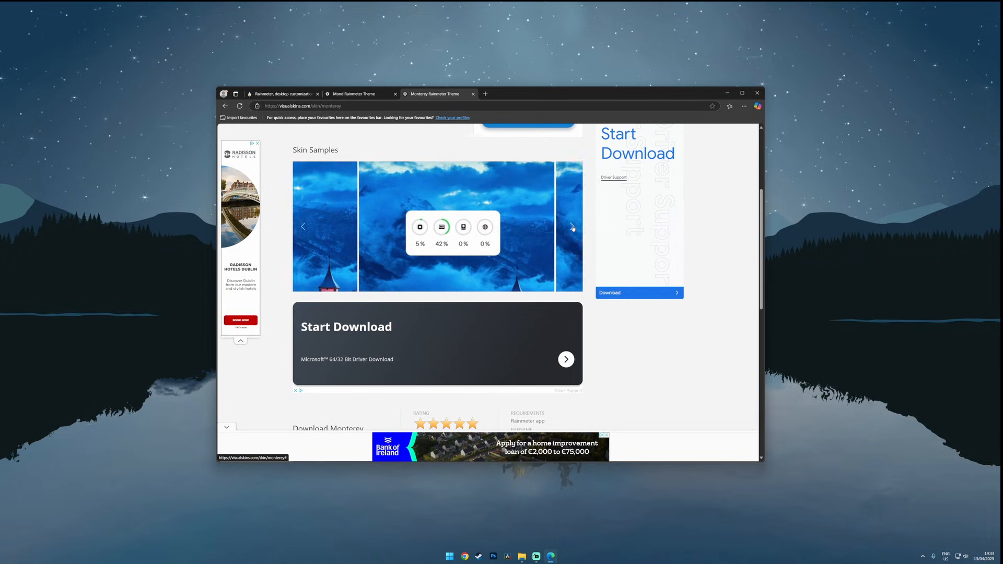
pyautogui.scroll(-3)
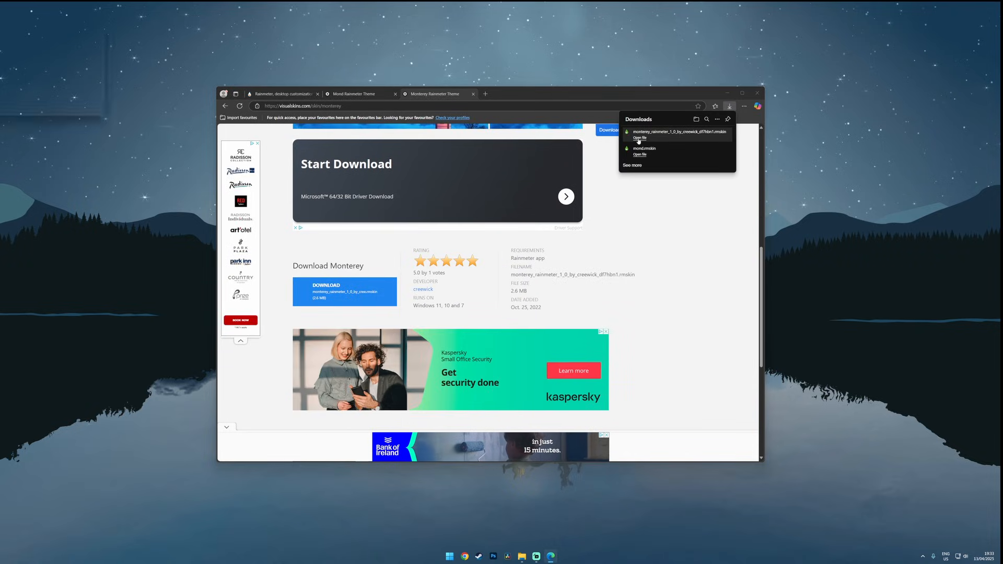
pyautogui.click(640, 138)
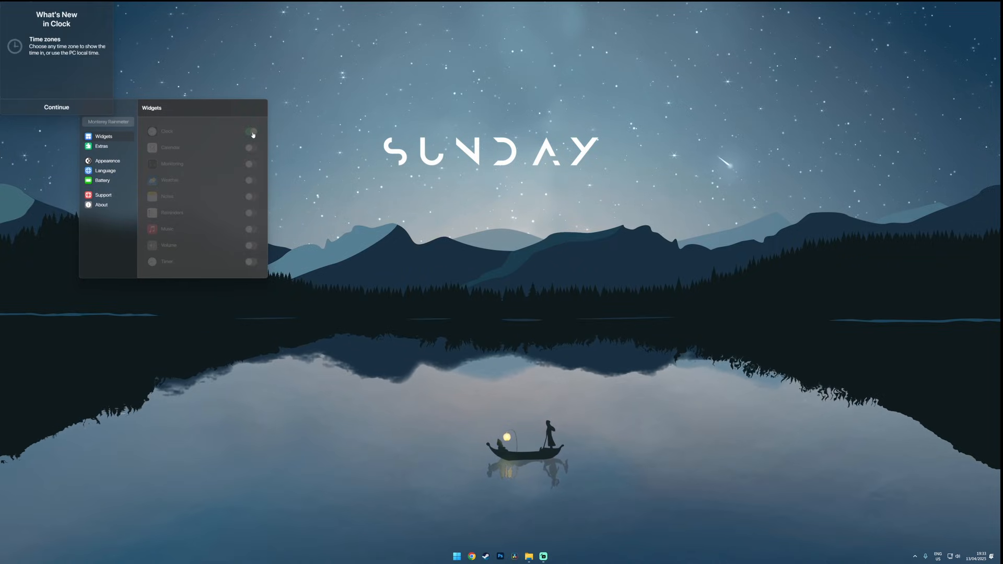
# Enable the Monterey clock widget and switch it to the Wide digital time-and-date size
pyautogui.click(250, 132)
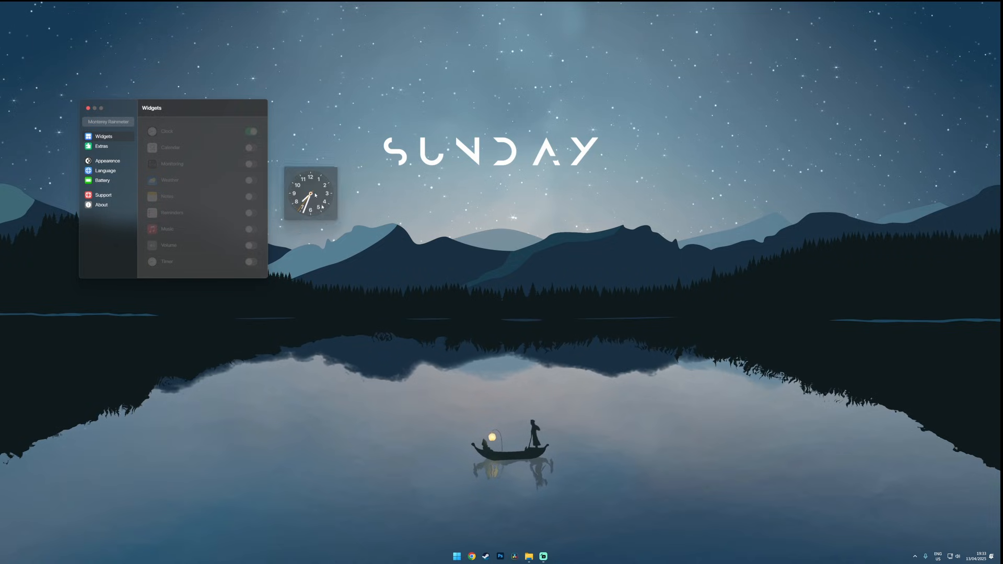
pyautogui.click(107, 161)
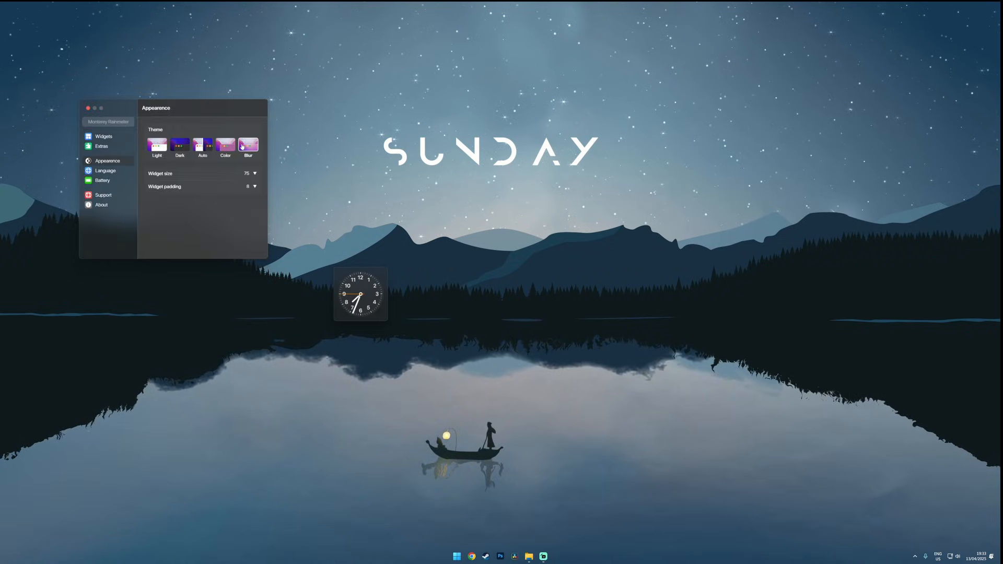
pyautogui.rightClick(361, 295)
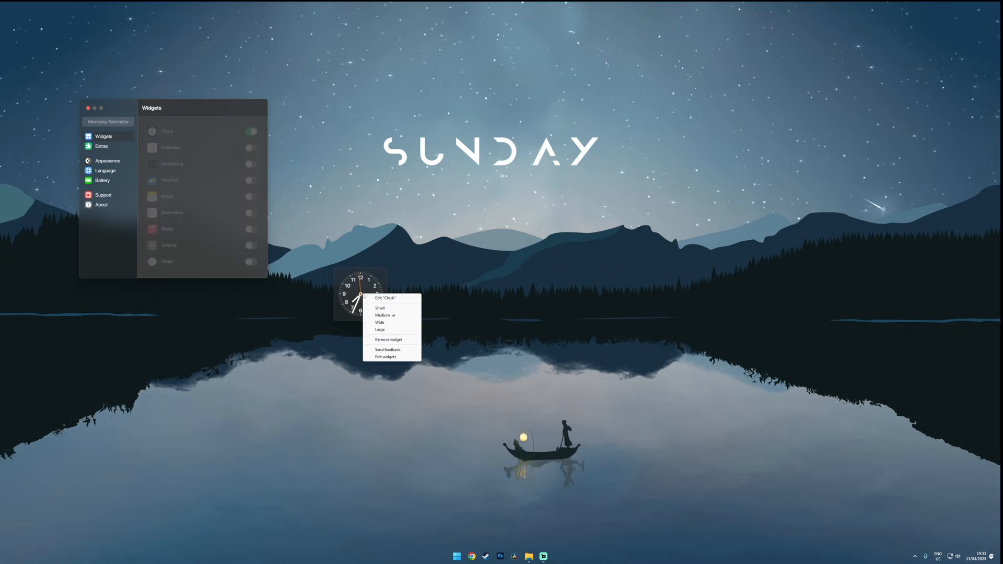
pyautogui.click(380, 329)
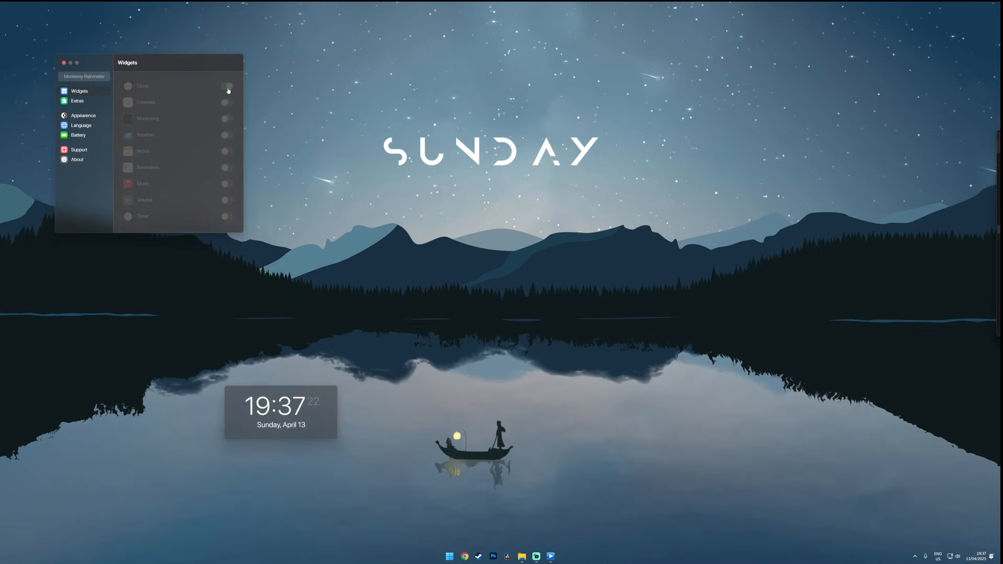
# Turn on the Monterey Notes, Calendar and Music widgets beside the clock
pyautogui.click(226, 103)
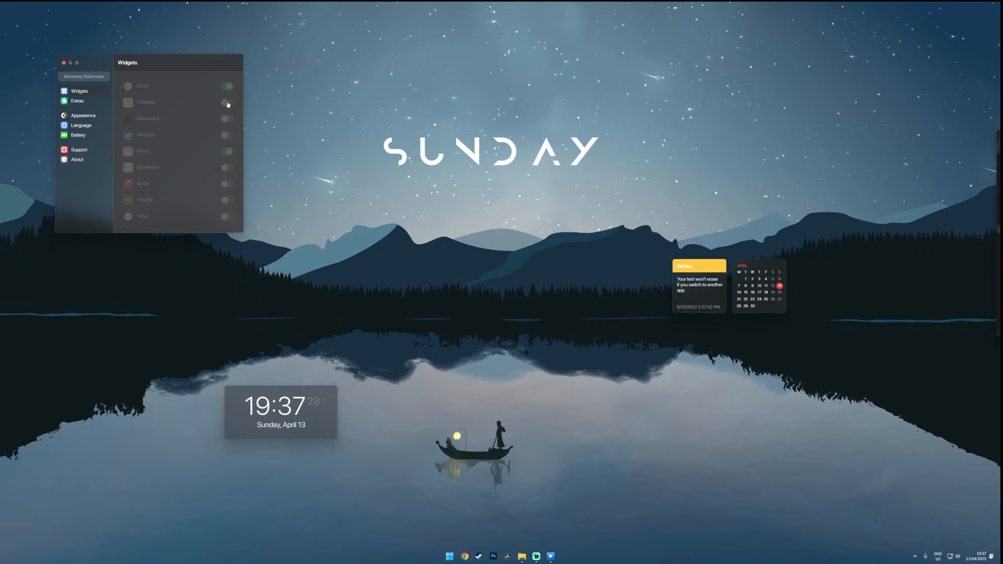
pyautogui.click(226, 184)
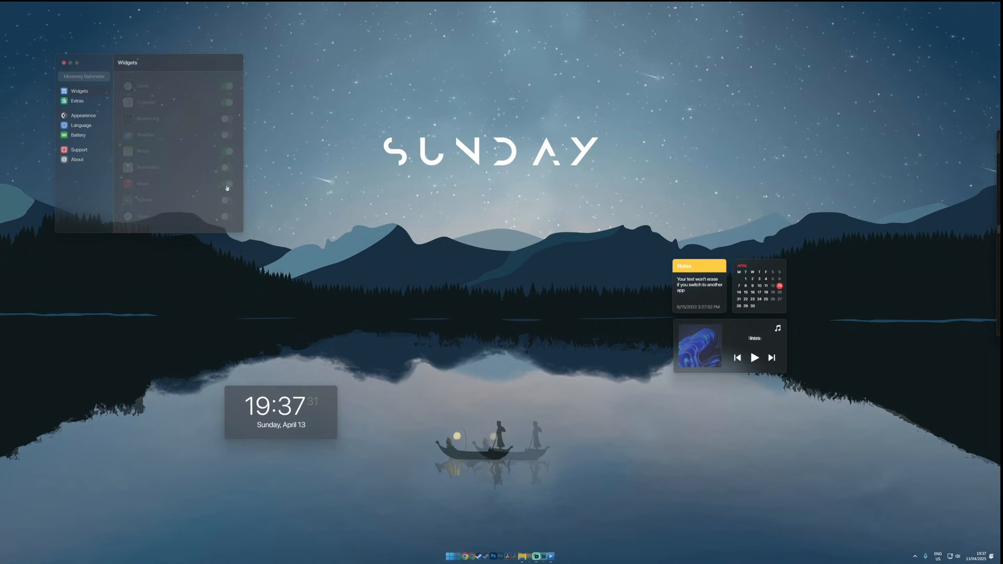